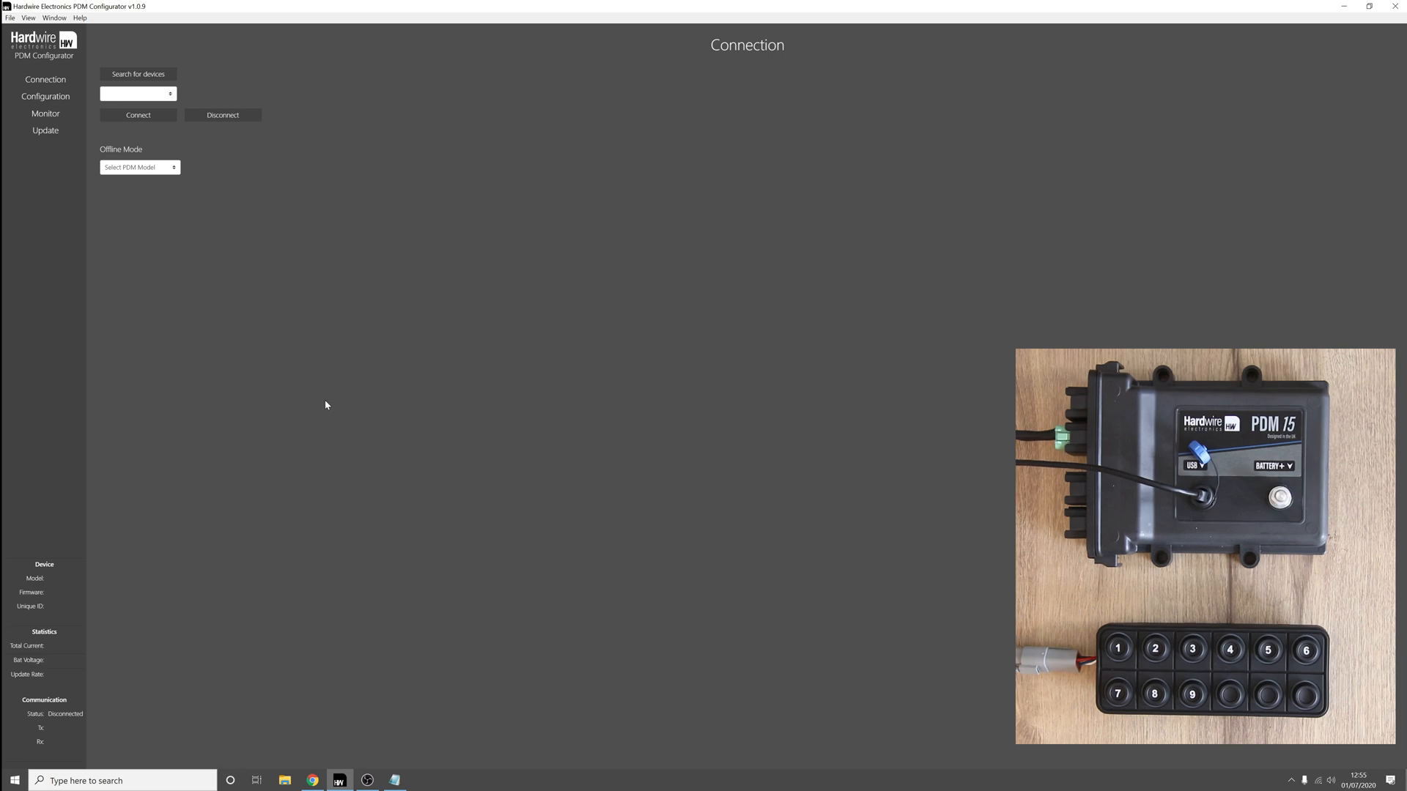
pyautogui.moveTo(327, 318)
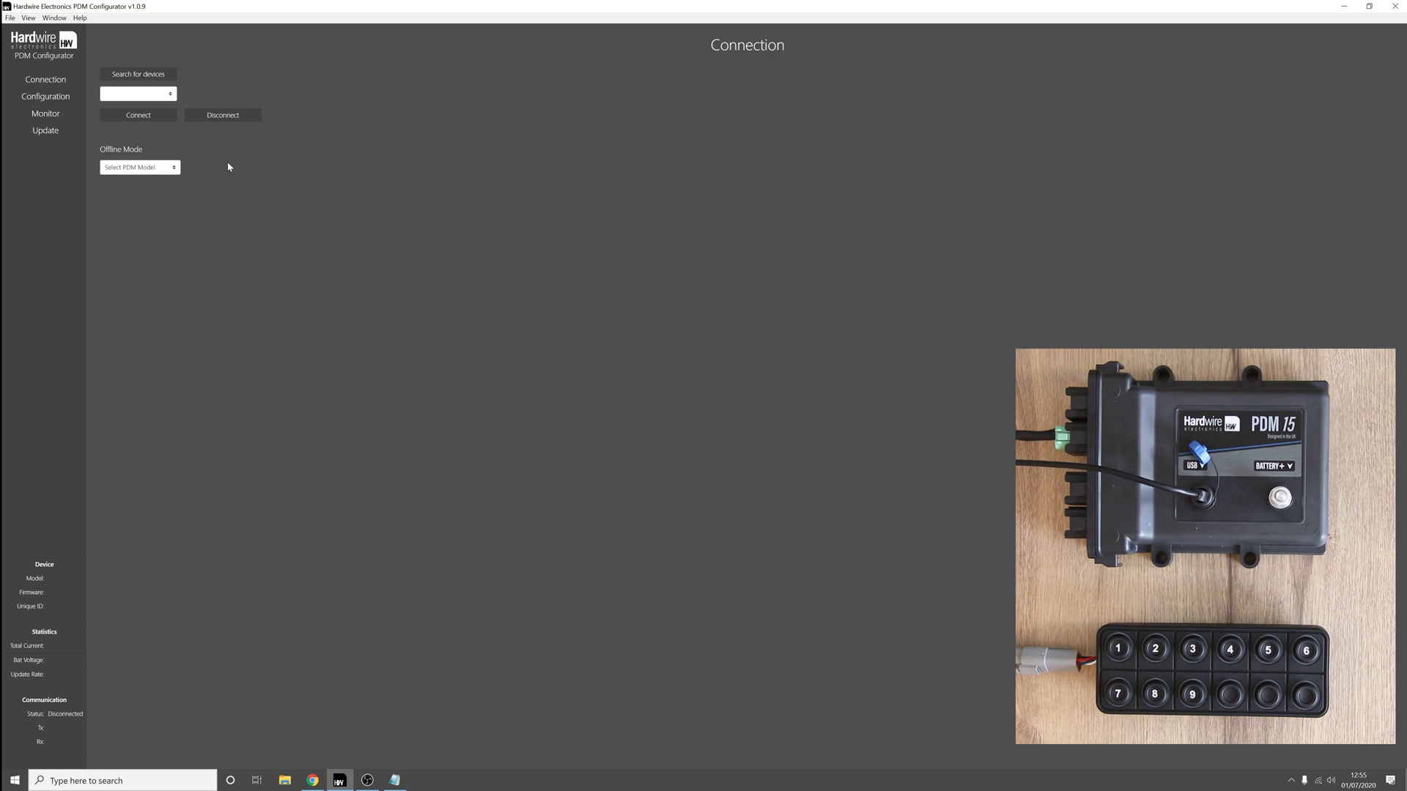
# Connect to the PDM 15 over the detected COM8 port.
pyautogui.click(137, 73)
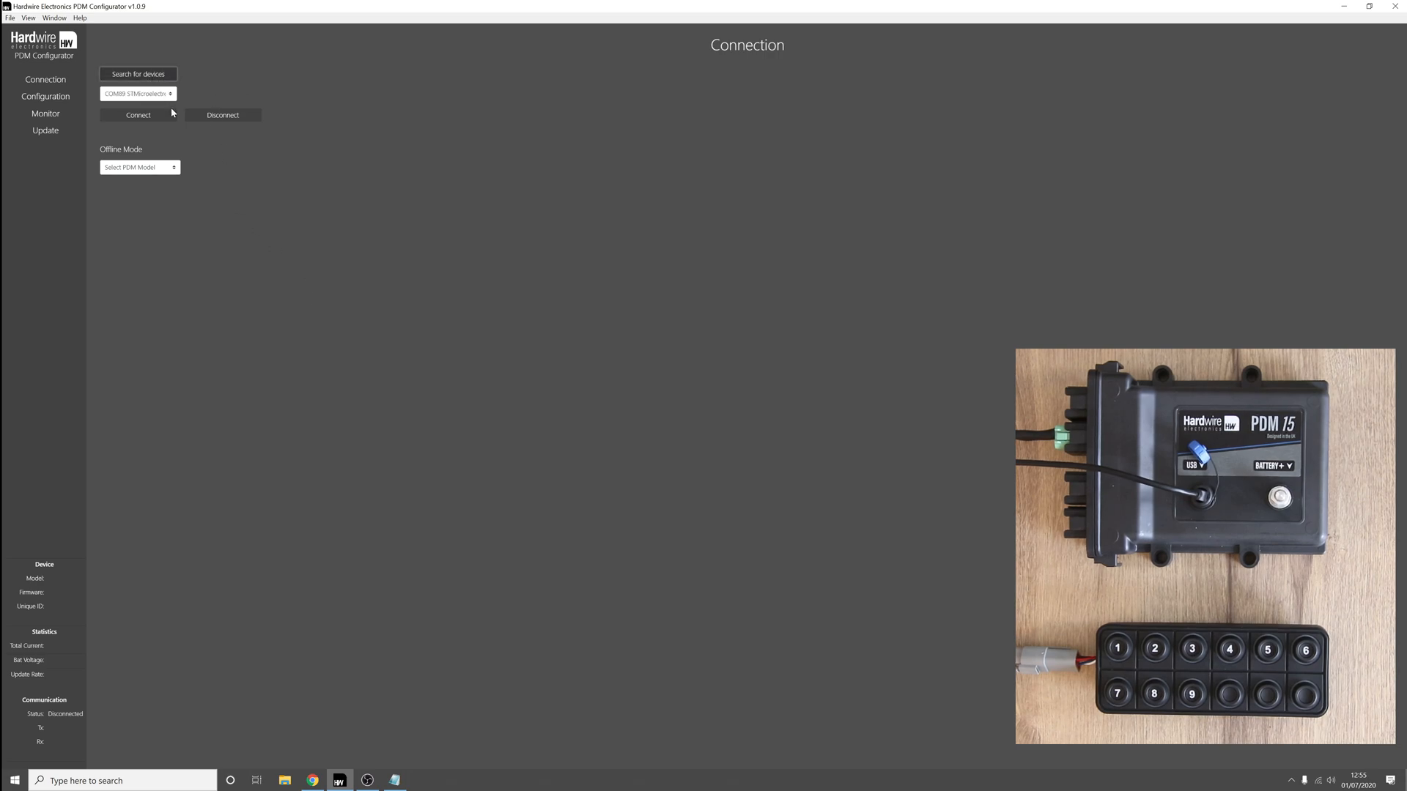
pyautogui.click(138, 114)
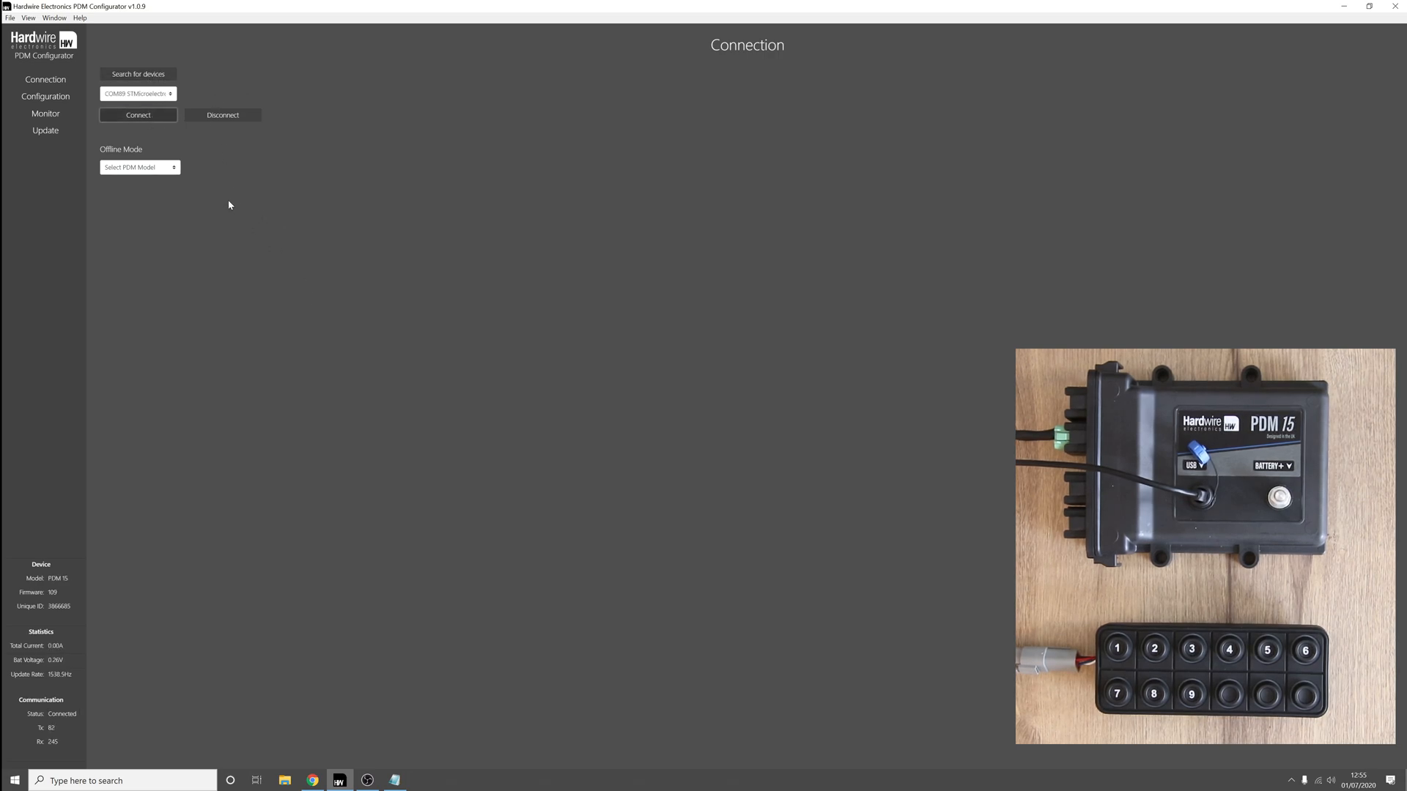
pyautogui.moveTo(45, 97)
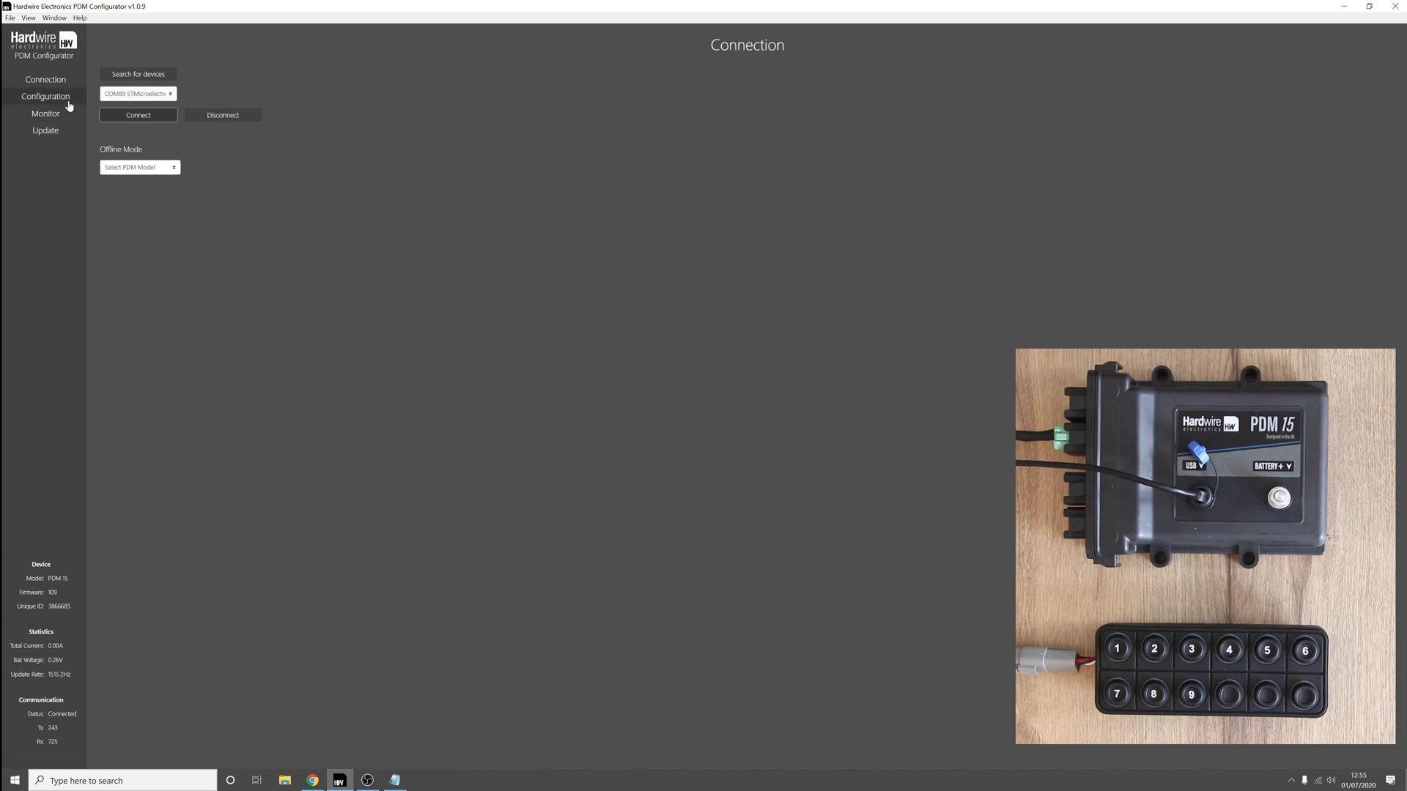
# Set the CAN speed to 125 kbit/s on the General configuration page.
pyautogui.click(45, 97)
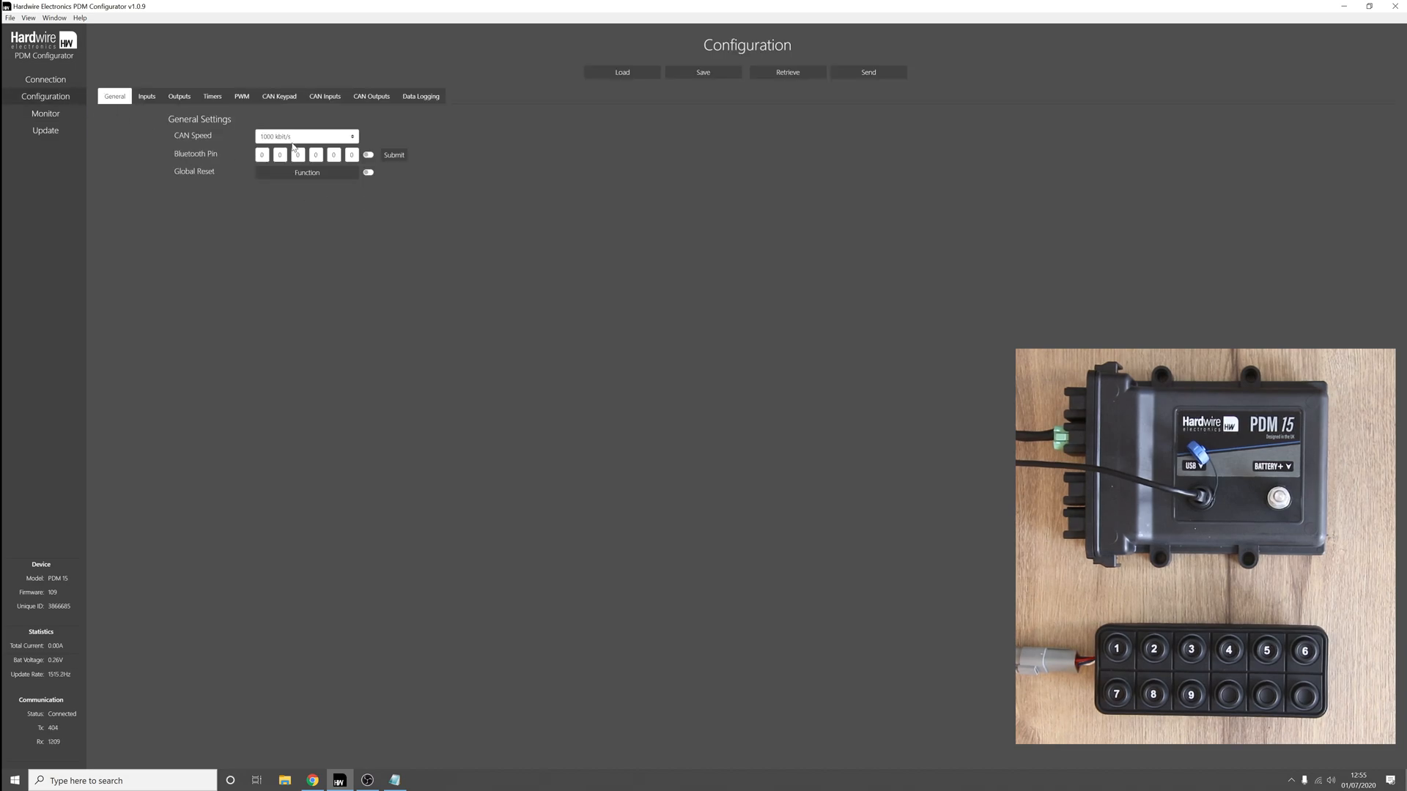
pyautogui.click(305, 134)
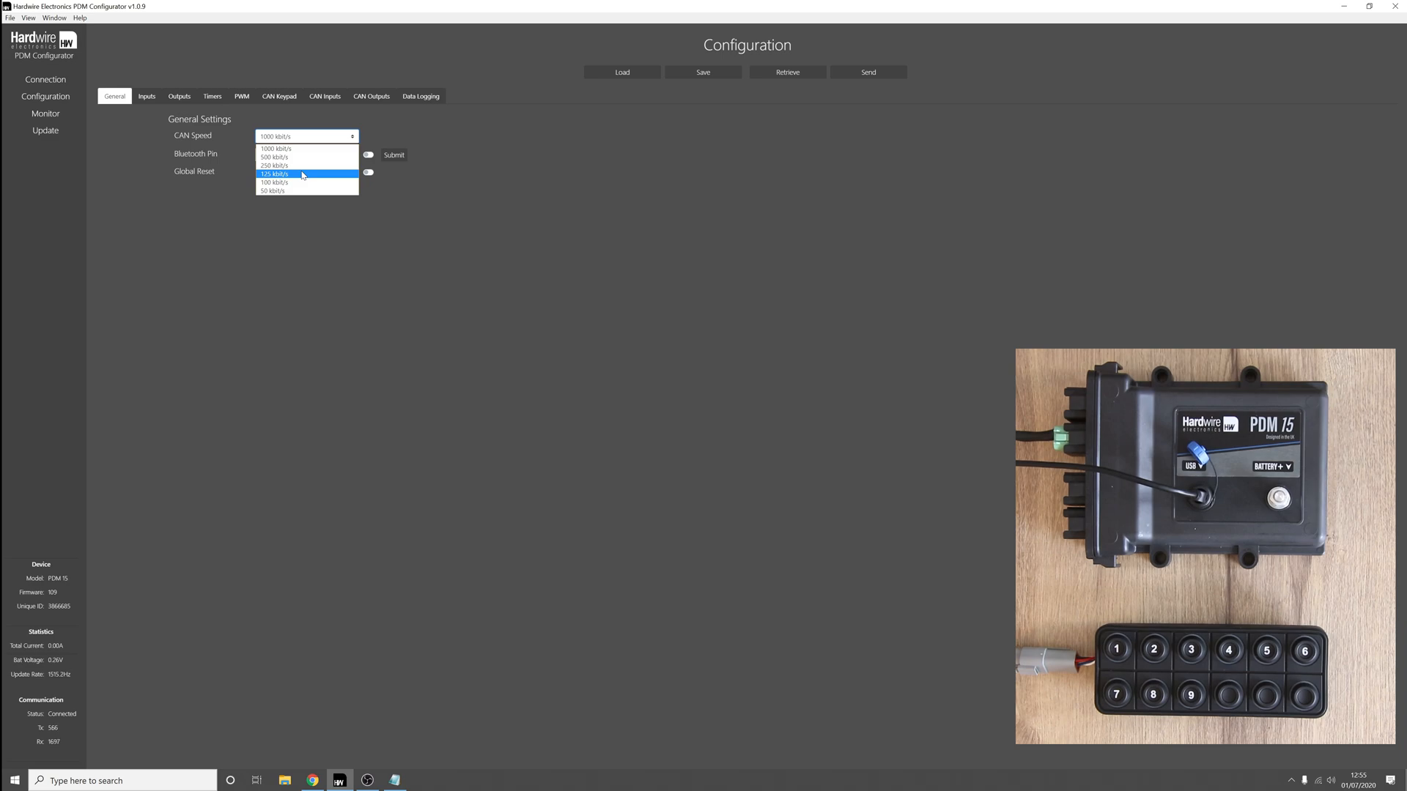
pyautogui.moveTo(290, 182)
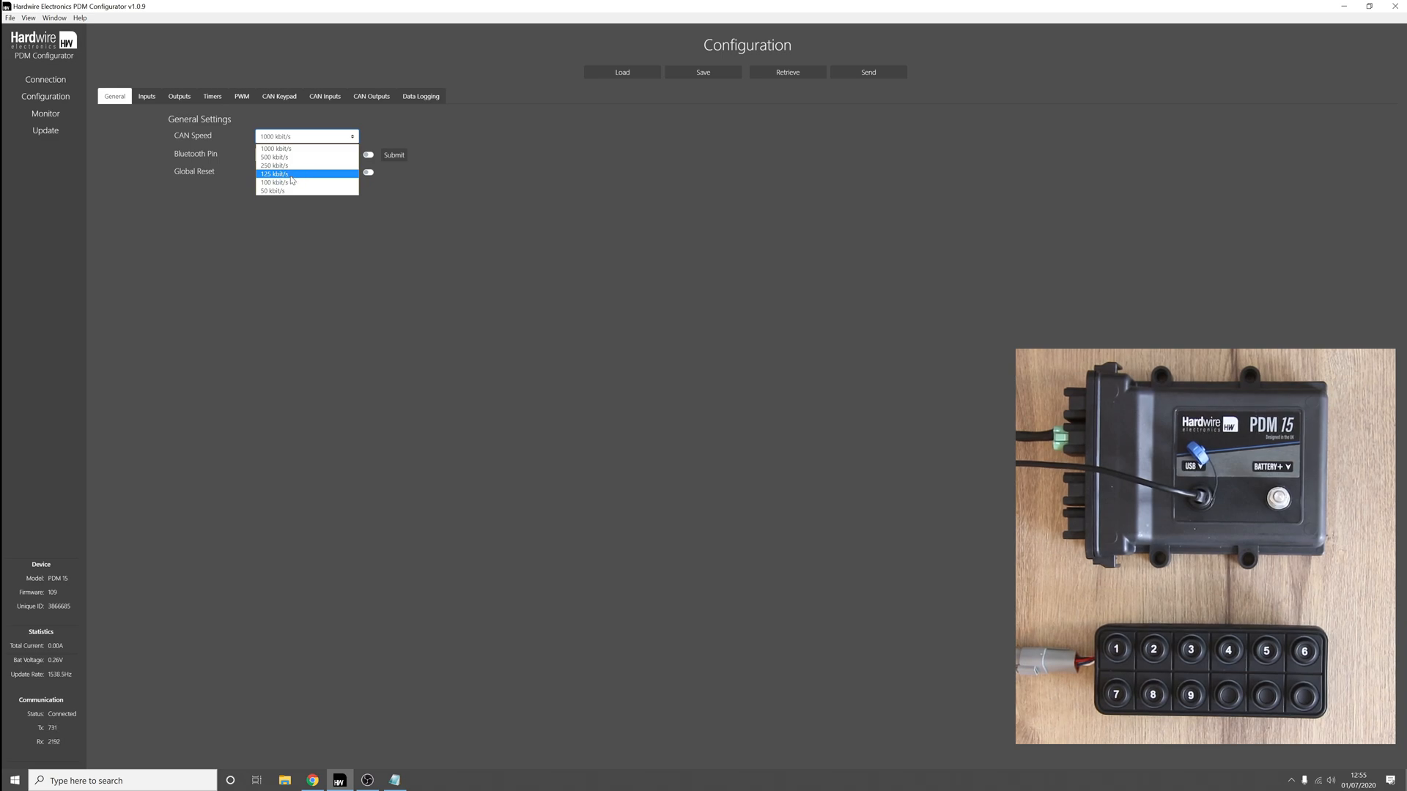
pyautogui.click(287, 173)
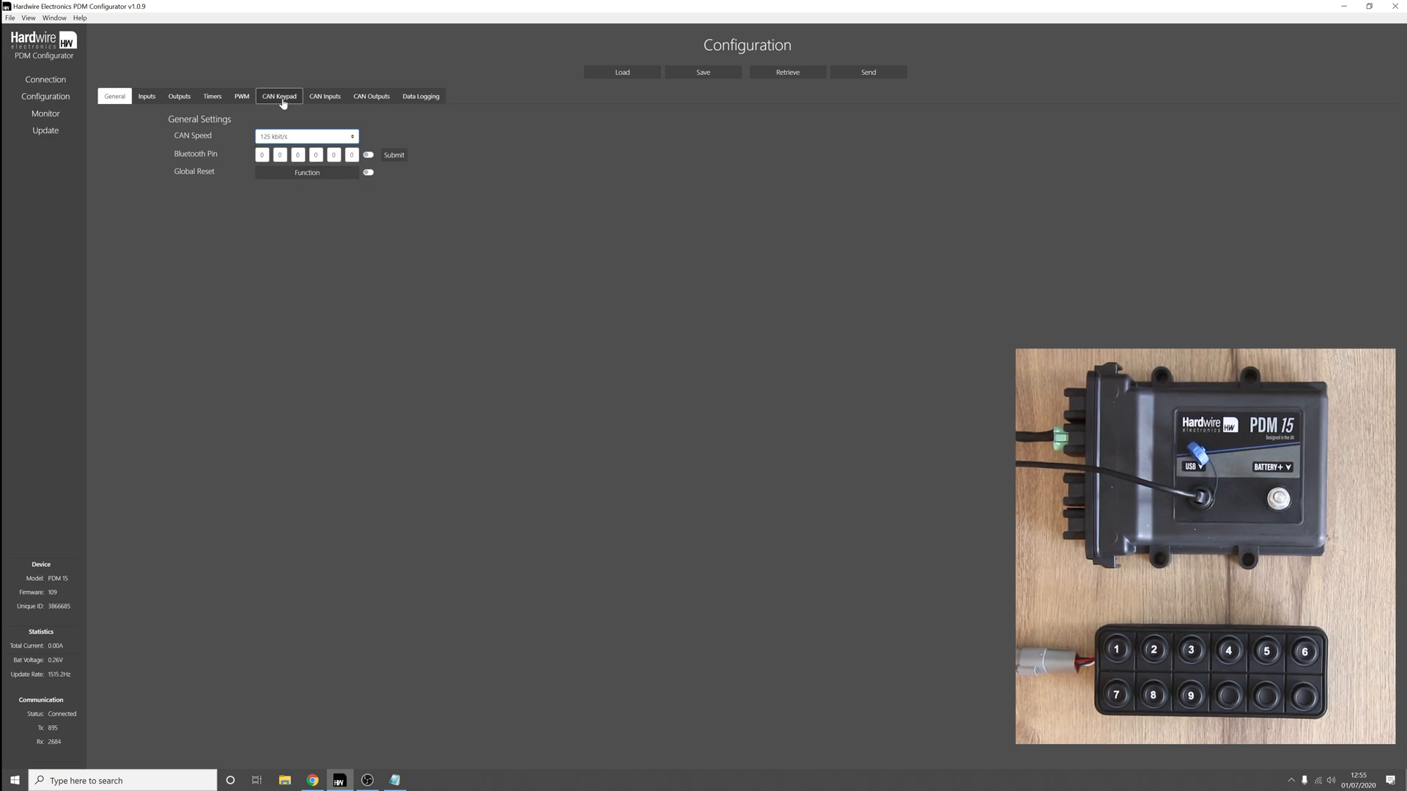
# Enable CAN Keypad 1 with ID 21, White/Light Blue backlight and button 1 enabled.
pyautogui.click(278, 97)
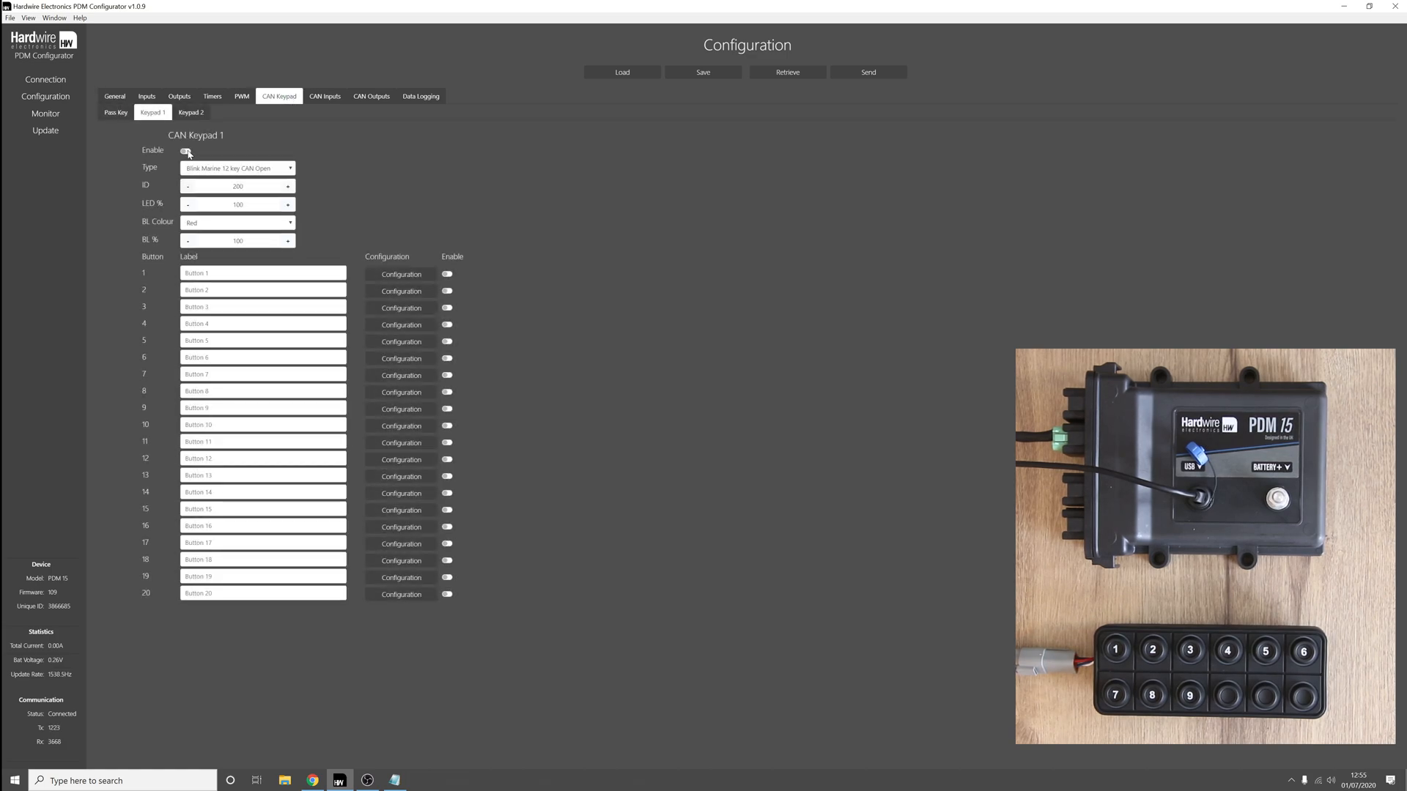
pyautogui.click(186, 150)
pyautogui.write('2')
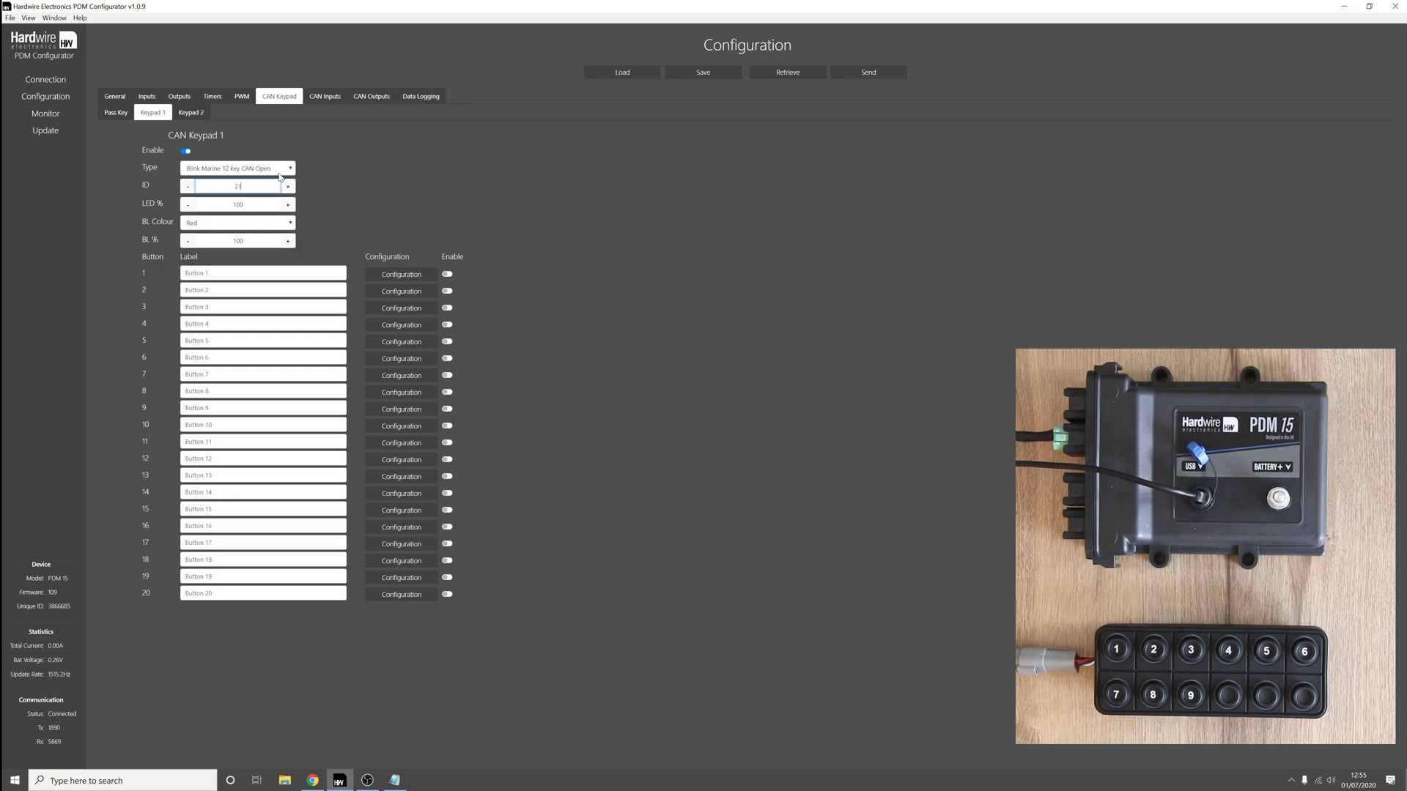
pyautogui.click(237, 222)
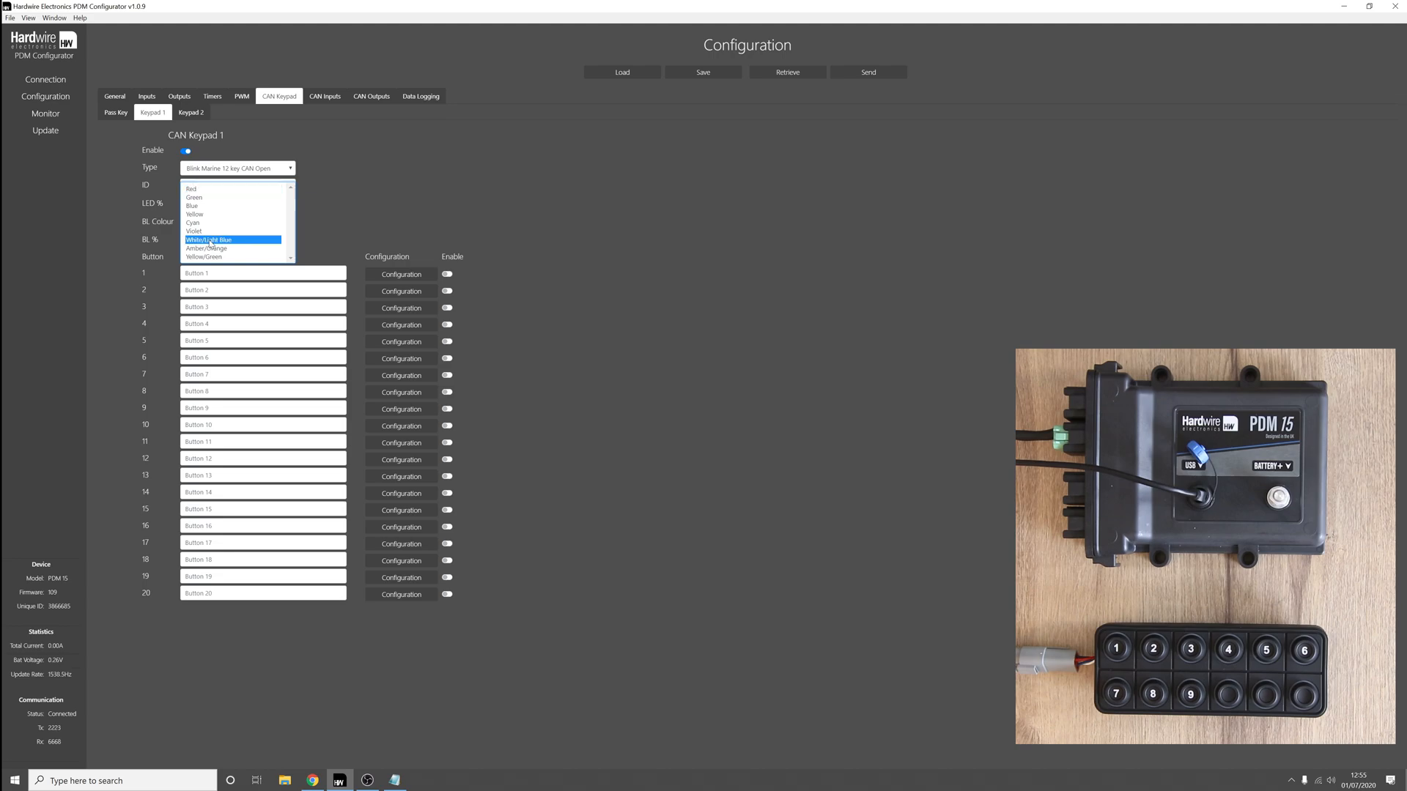
pyautogui.click(209, 239)
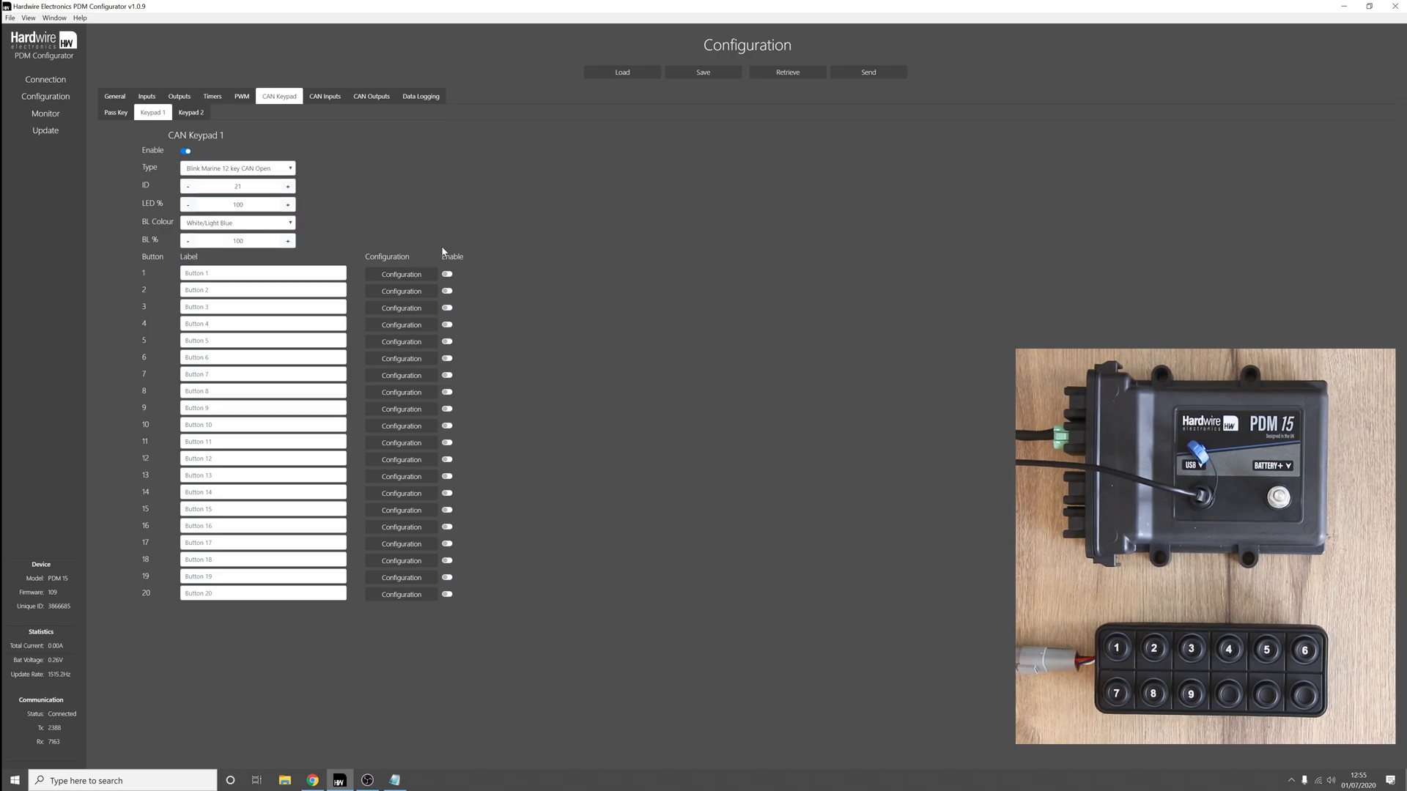
pyautogui.click(446, 274)
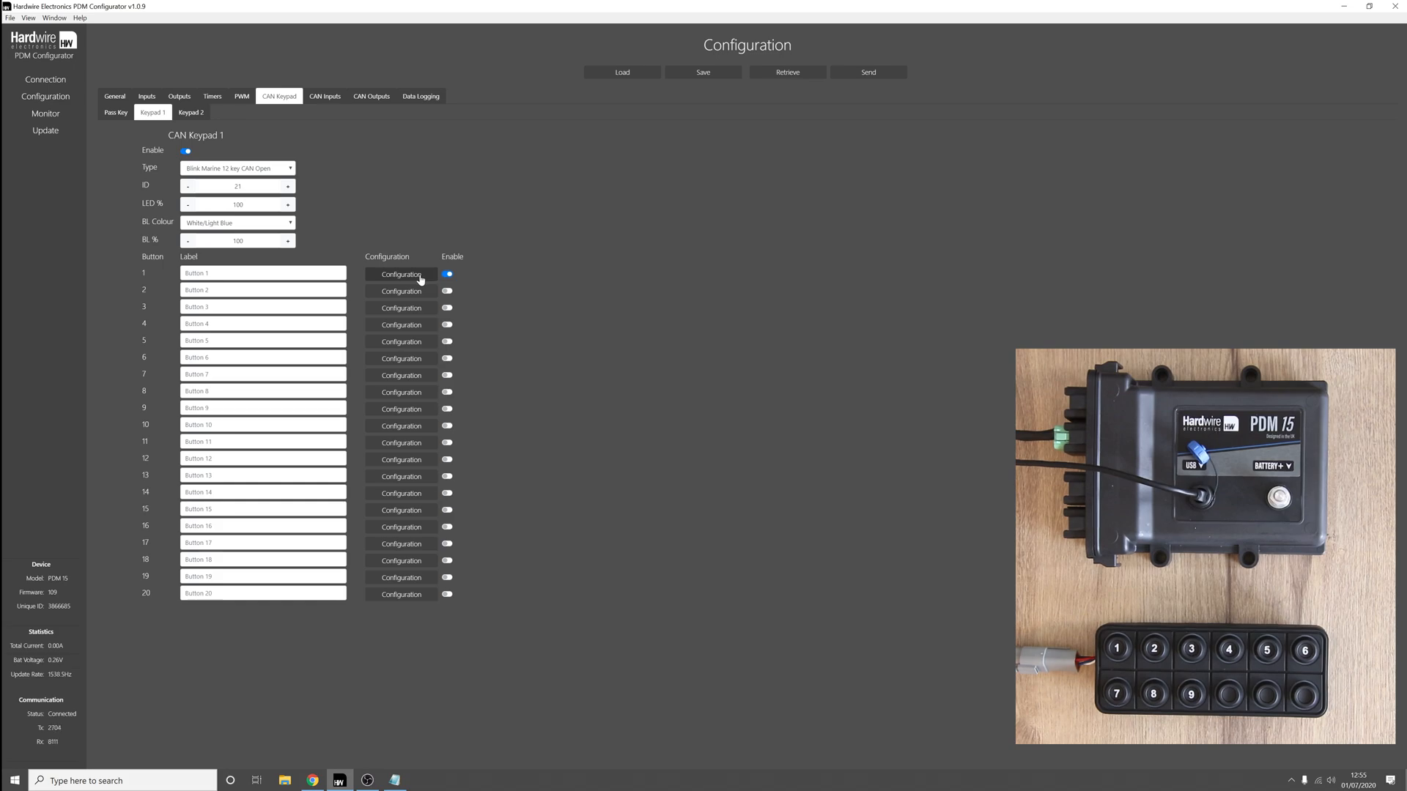
# Configure keypad 1 button 1 with State 1 colour Blue and save it.
pyautogui.click(401, 274)
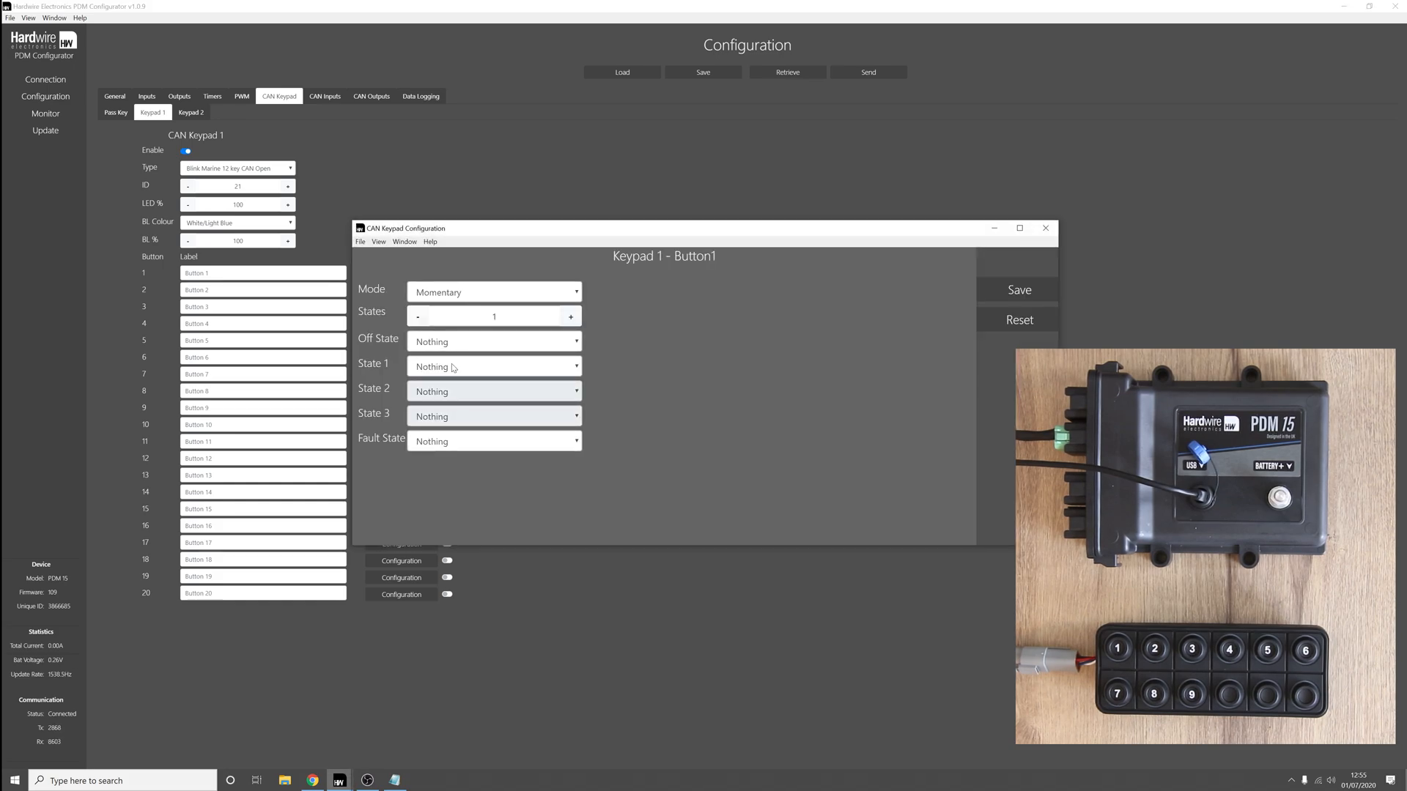
pyautogui.click(493, 366)
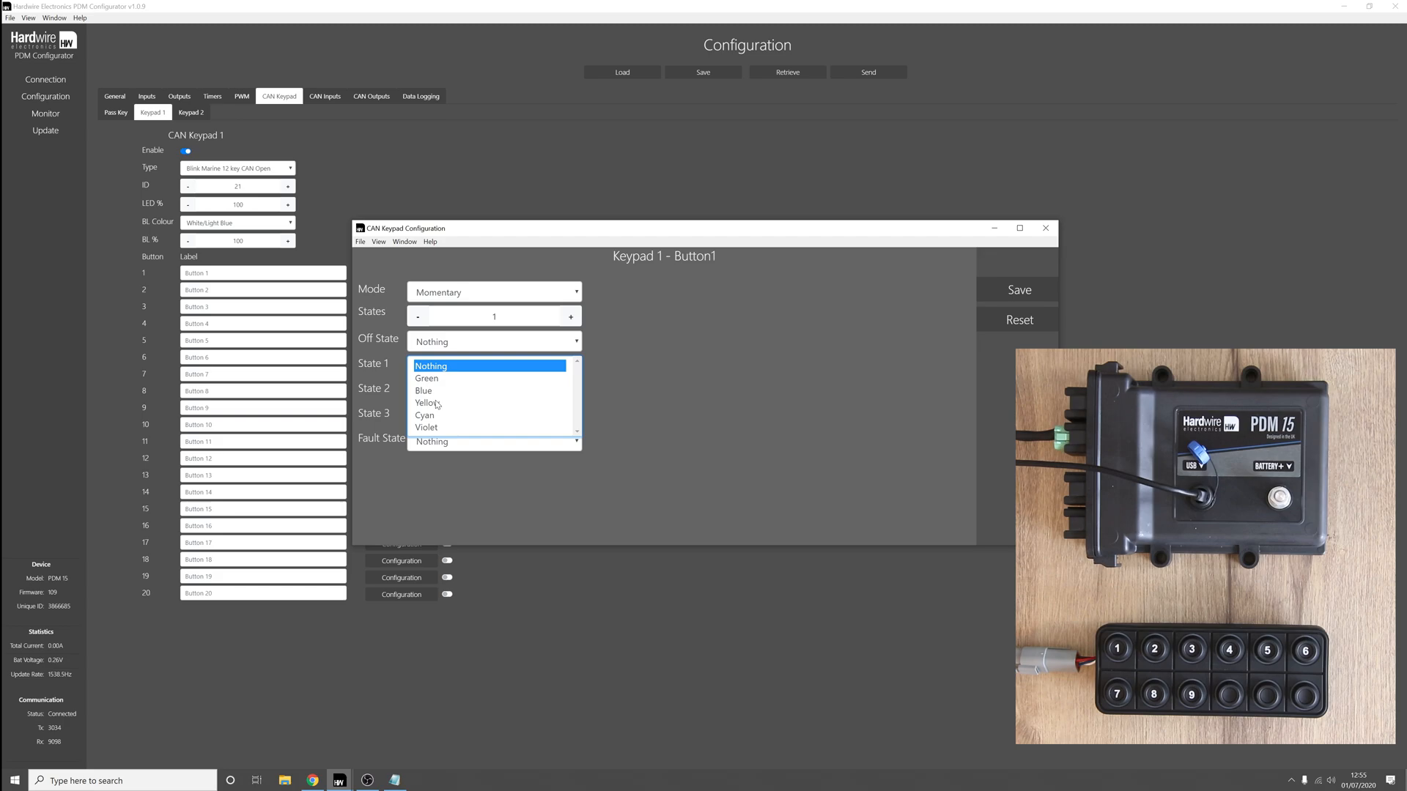
pyautogui.click(423, 390)
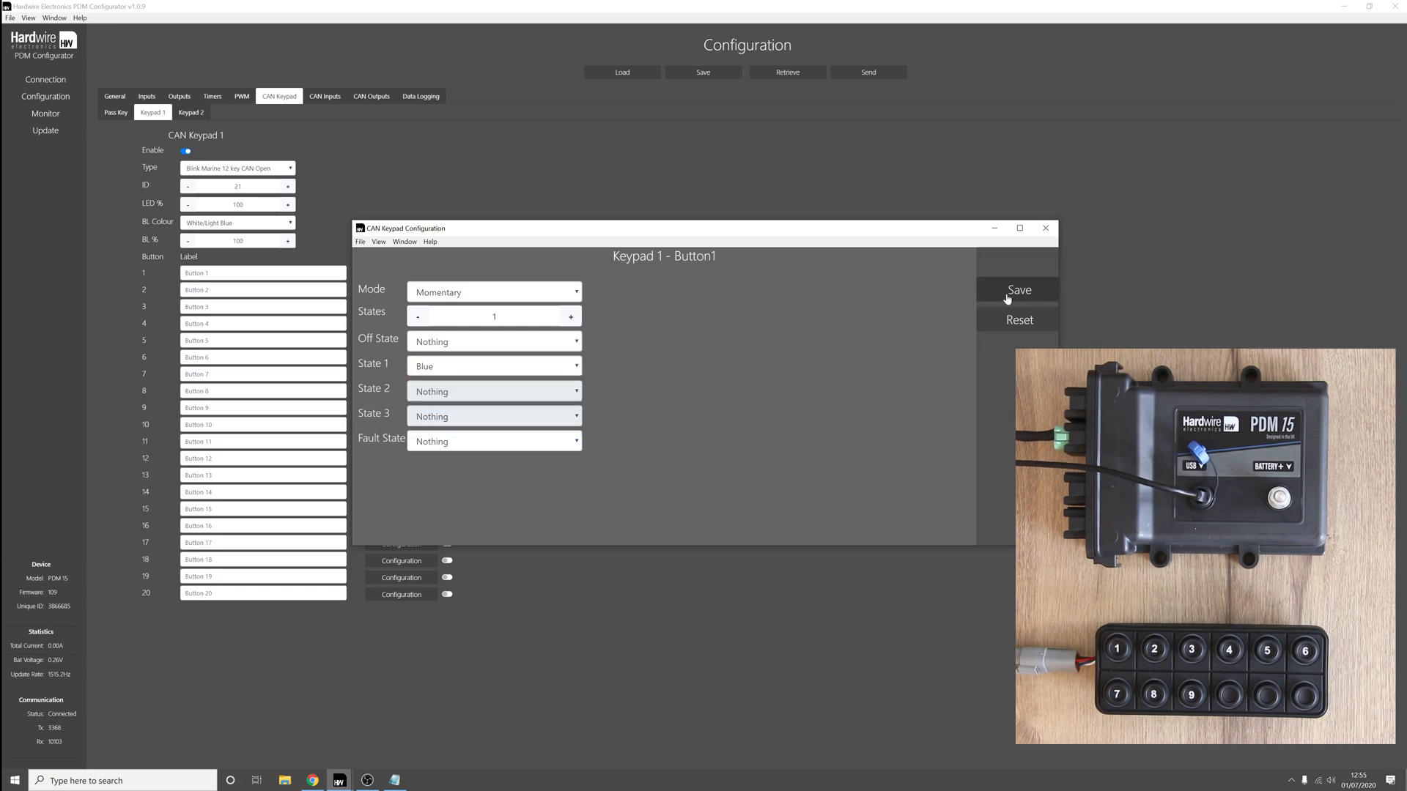
pyautogui.click(1020, 289)
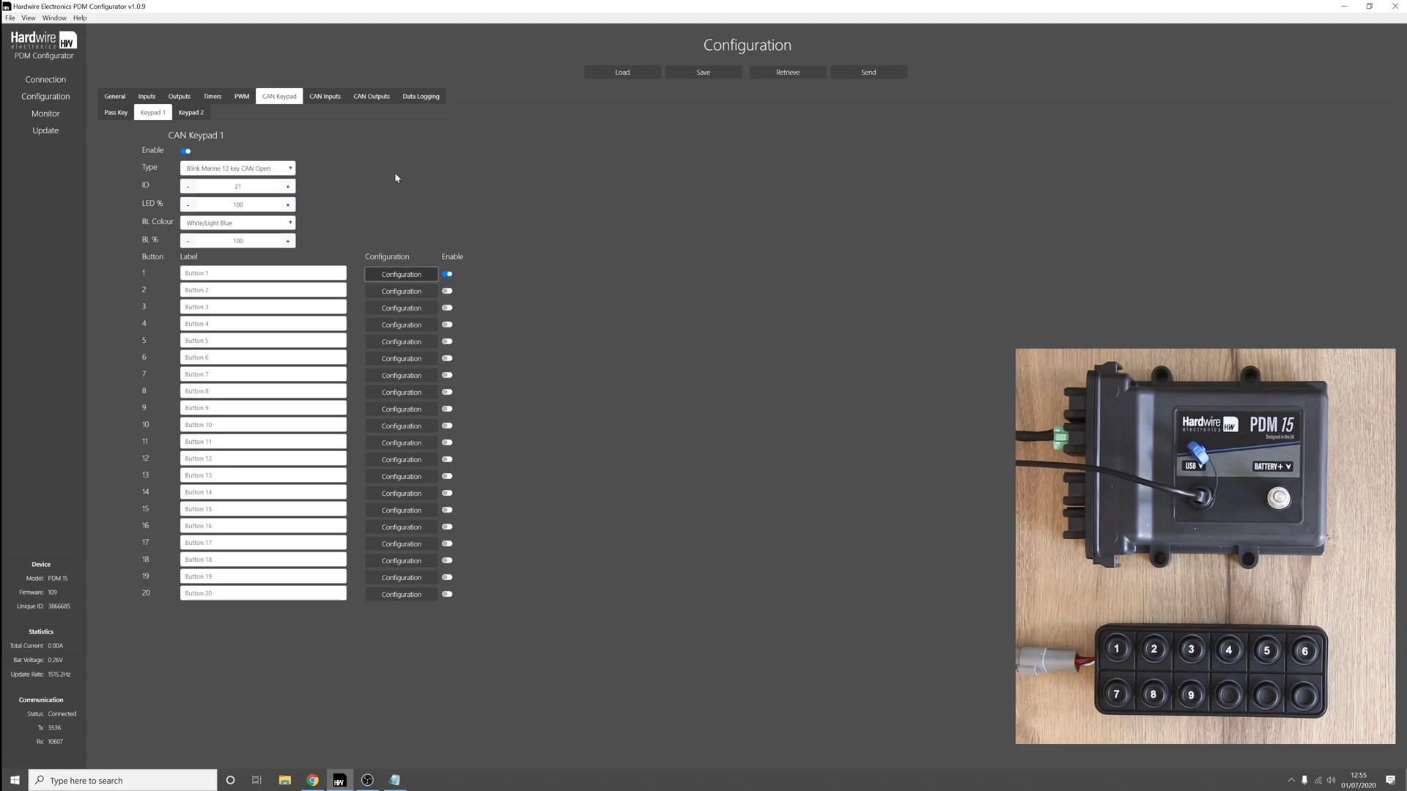
# Enable the pass key with Keys 1–4 assigned to CAN Keypad 1 buttons 1–4.
pyautogui.click(114, 113)
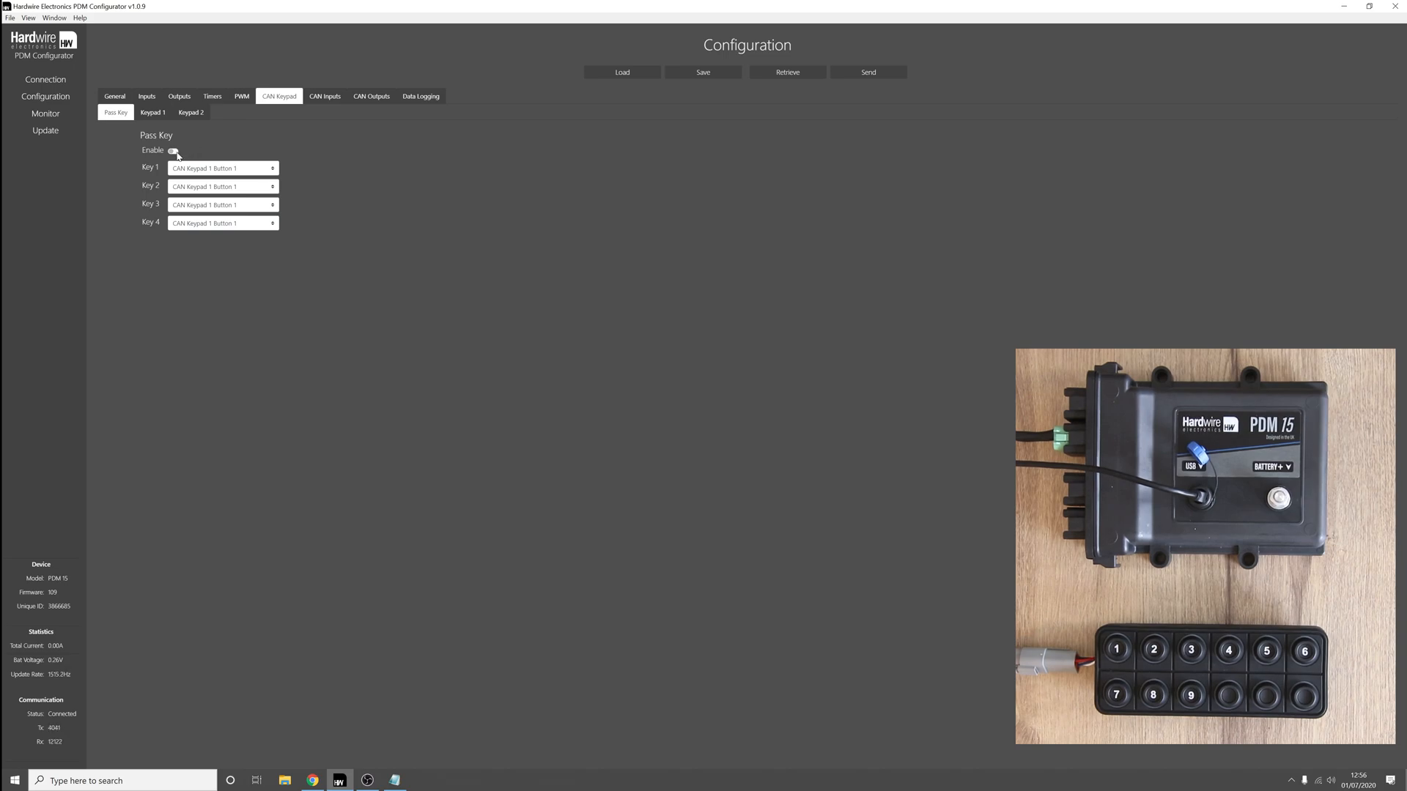
pyautogui.click(173, 149)
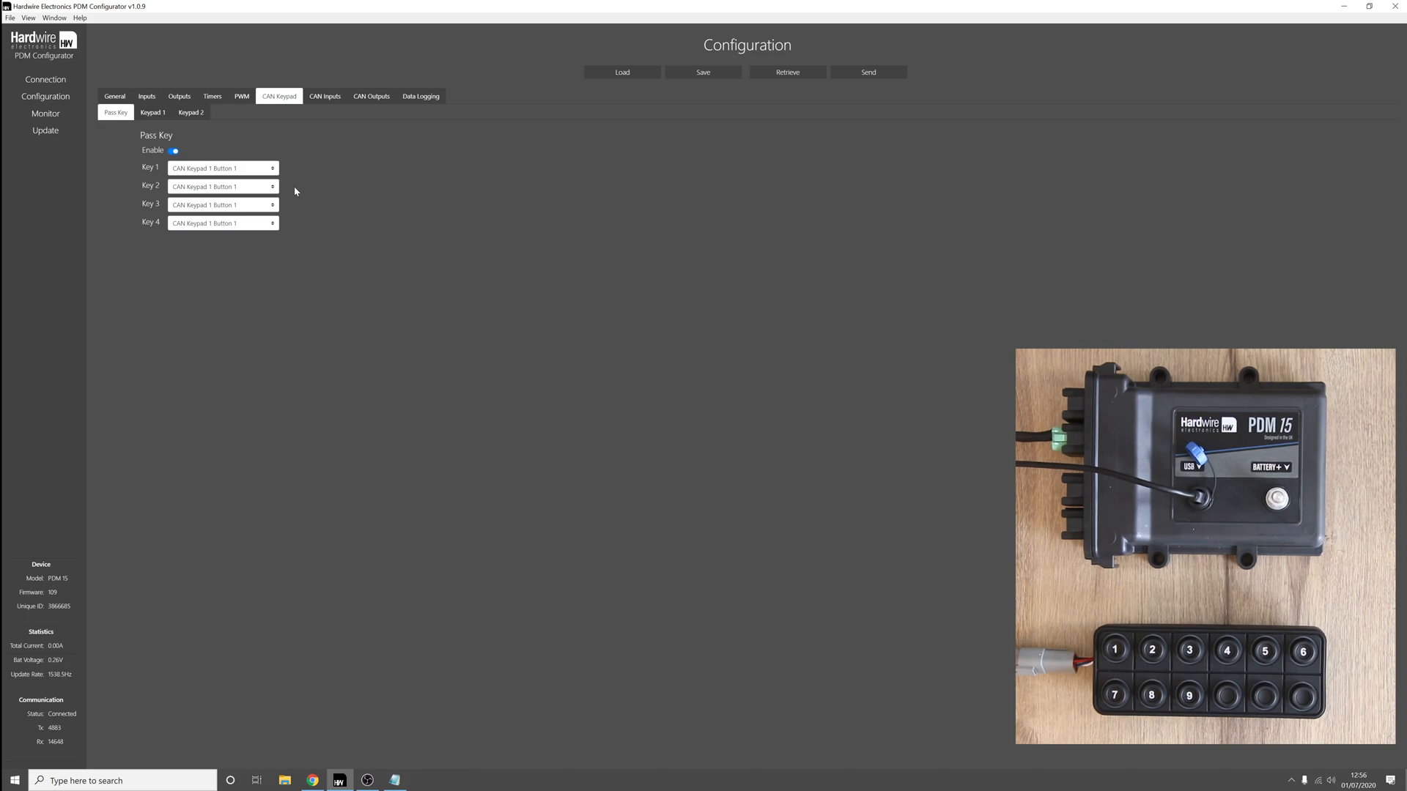
pyautogui.moveTo(301, 186)
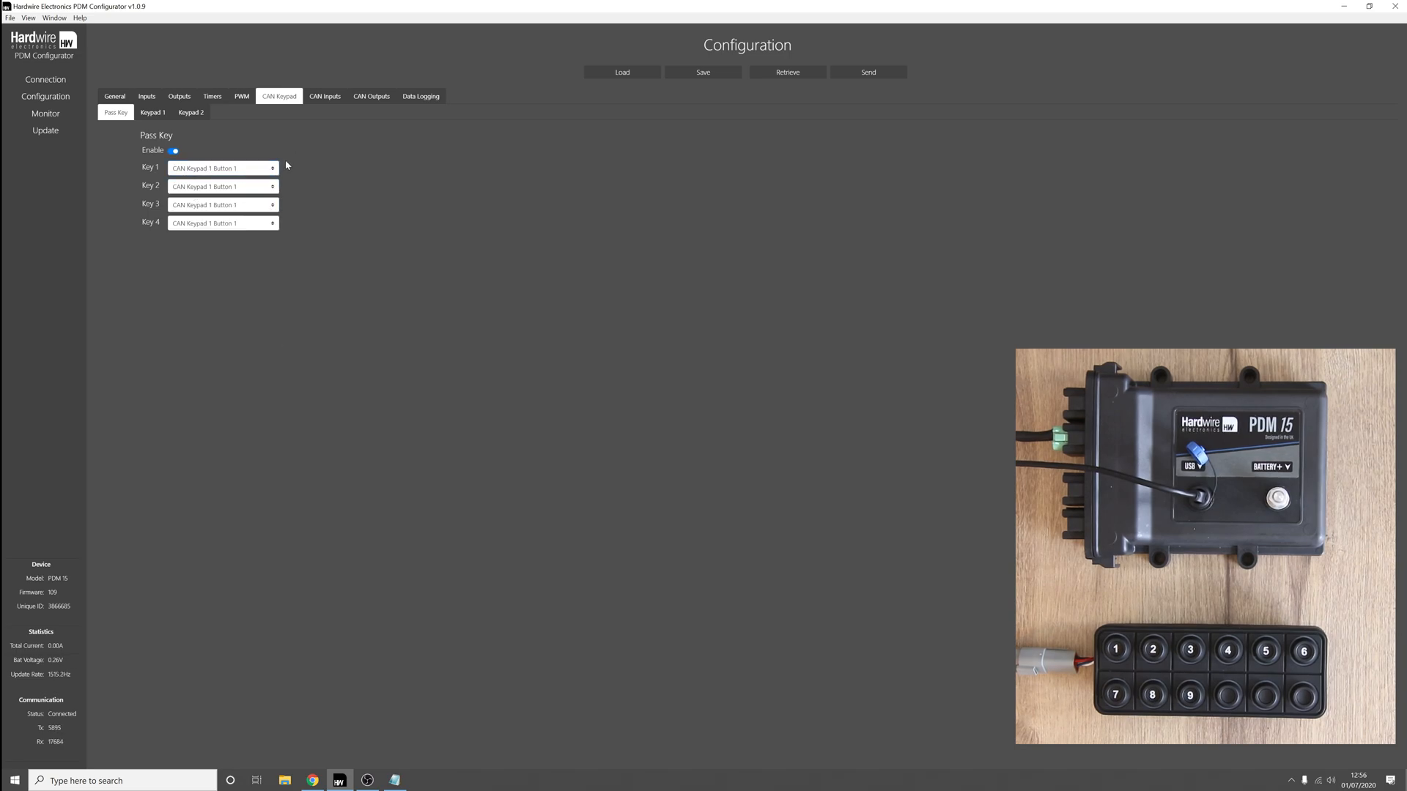
pyautogui.click(221, 186)
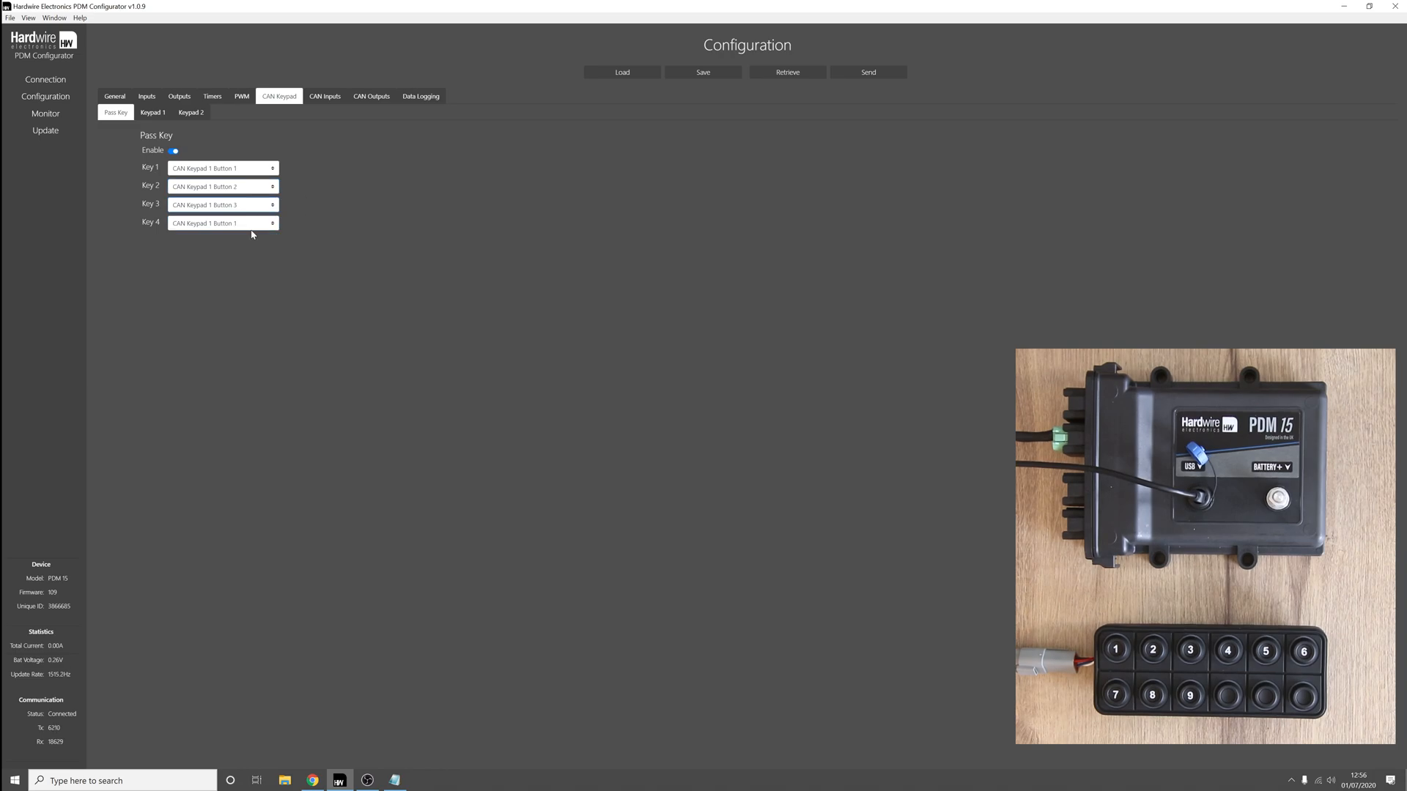
pyautogui.click(221, 223)
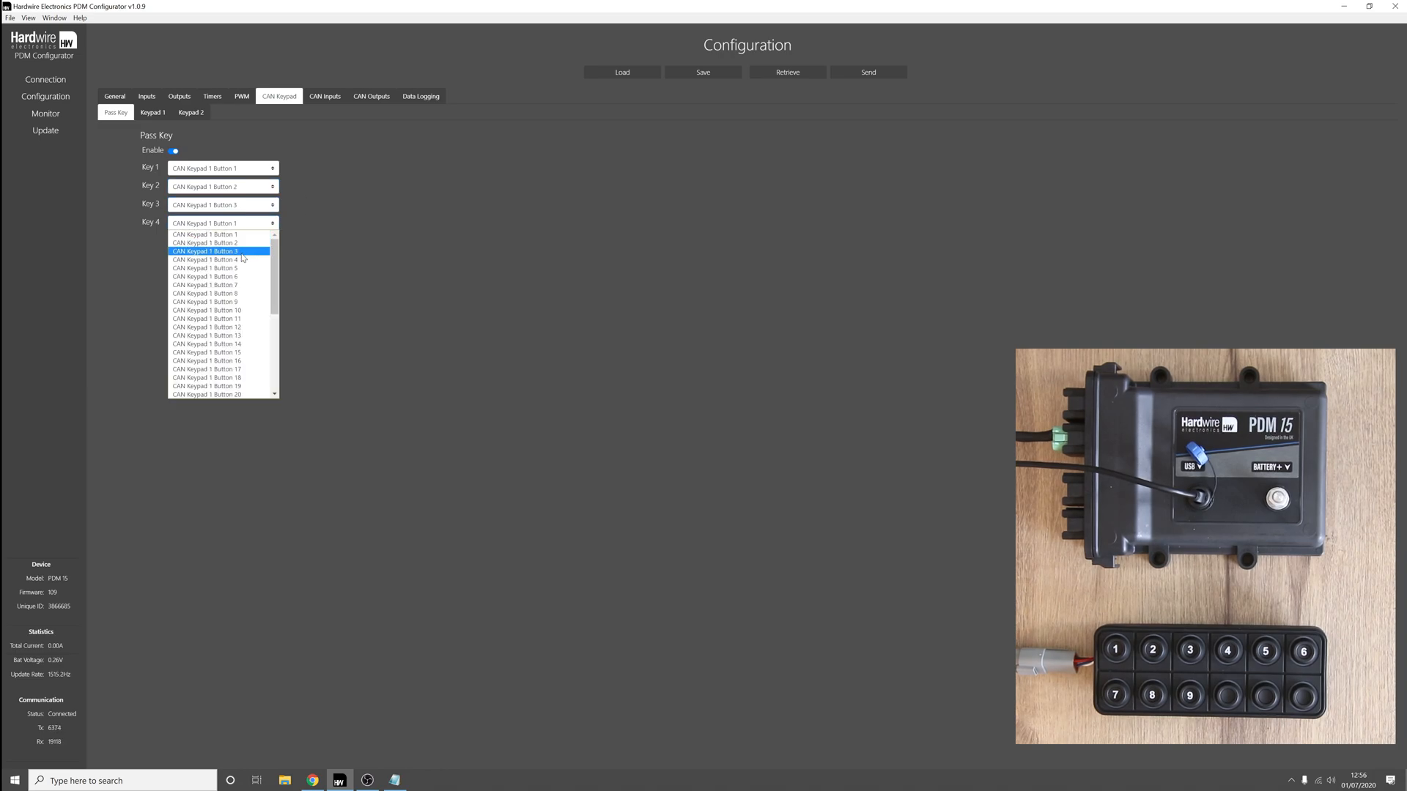
pyautogui.click(205, 259)
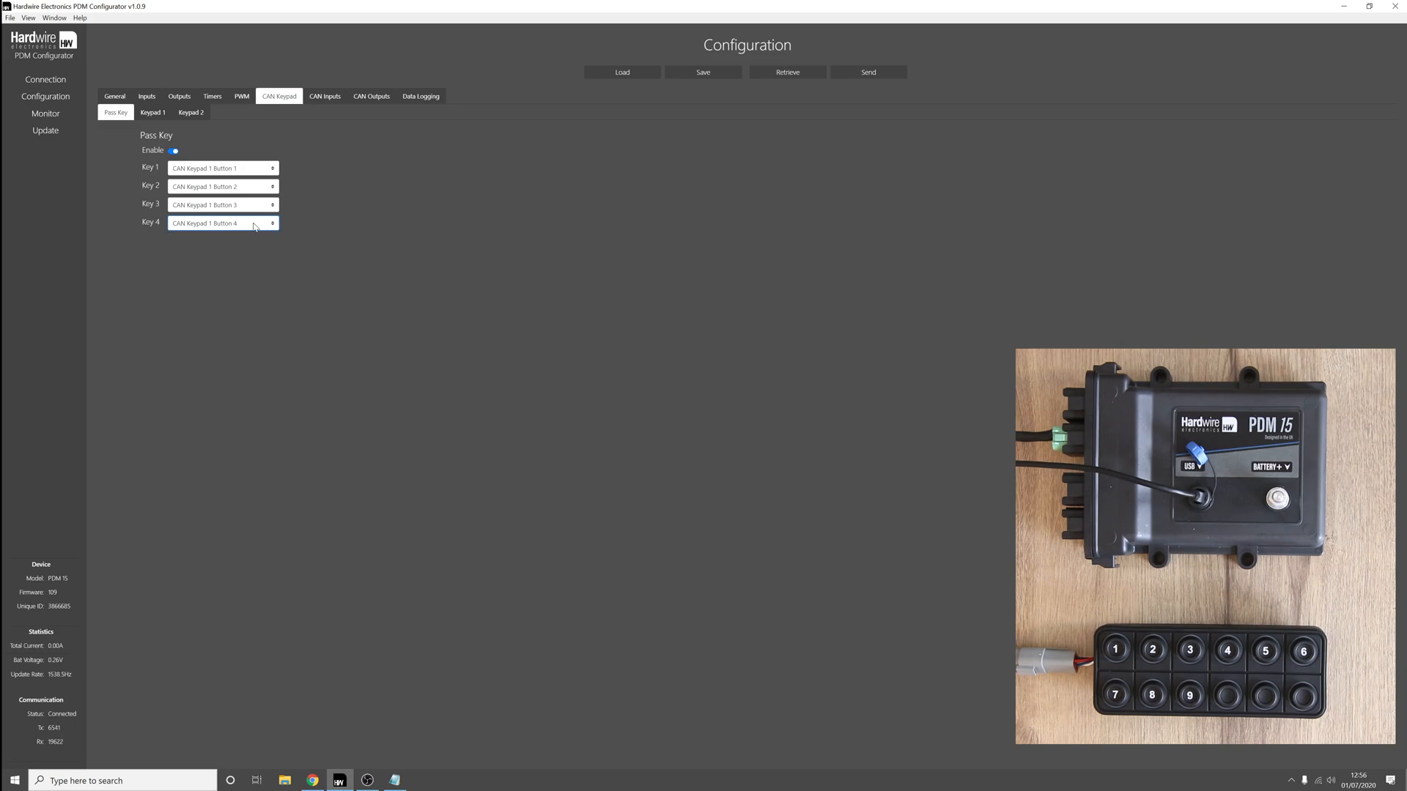
pyautogui.click(222, 222)
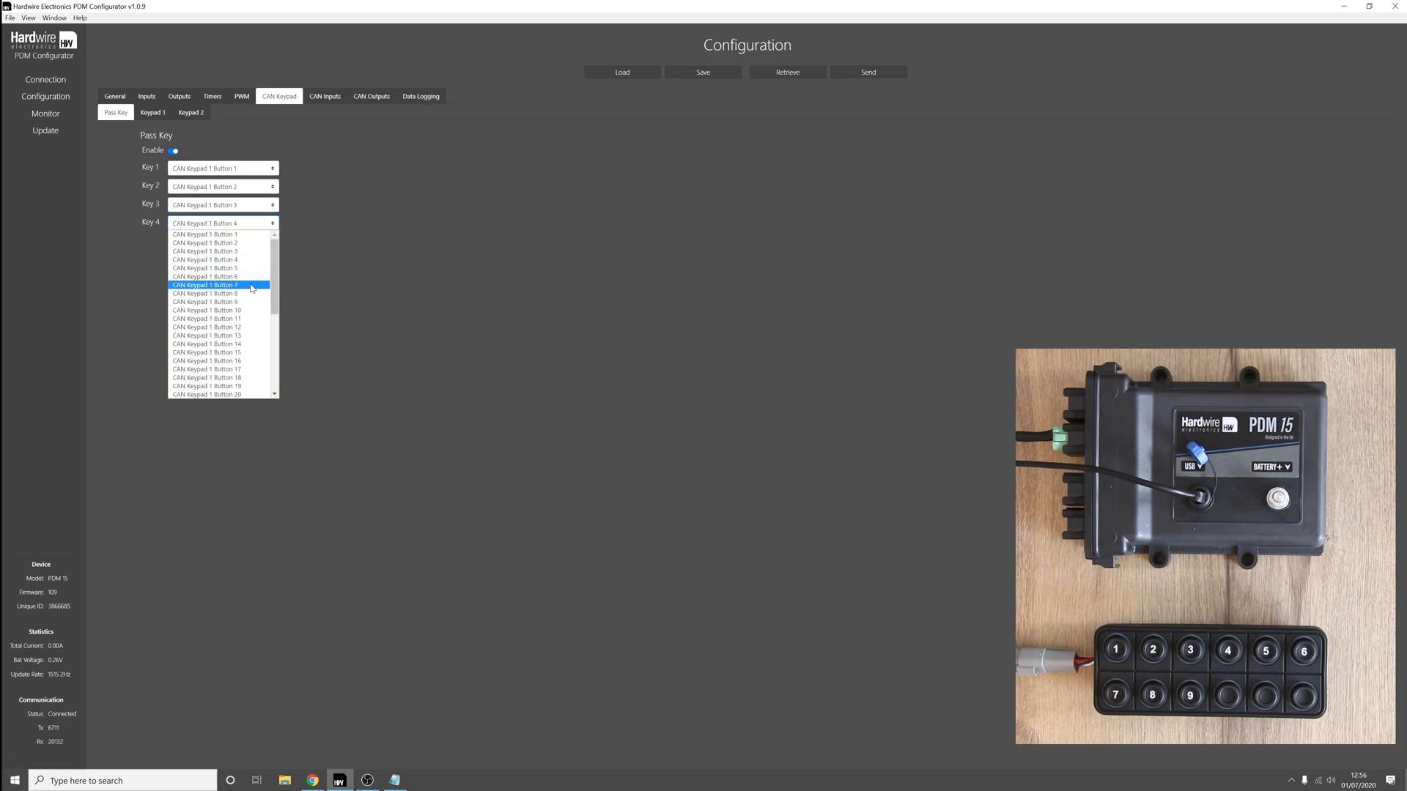
pyautogui.scroll(-3)
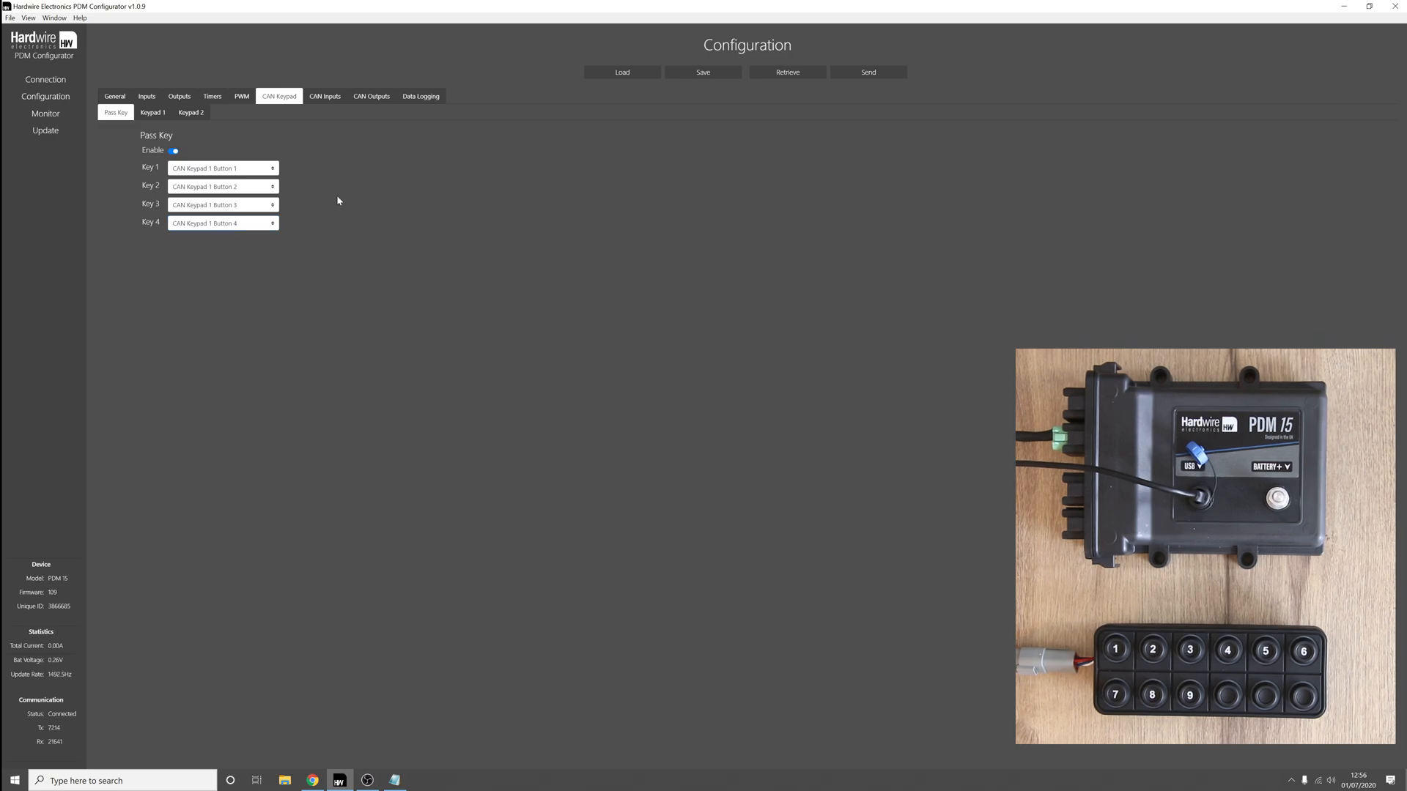
pyautogui.click(866, 71)
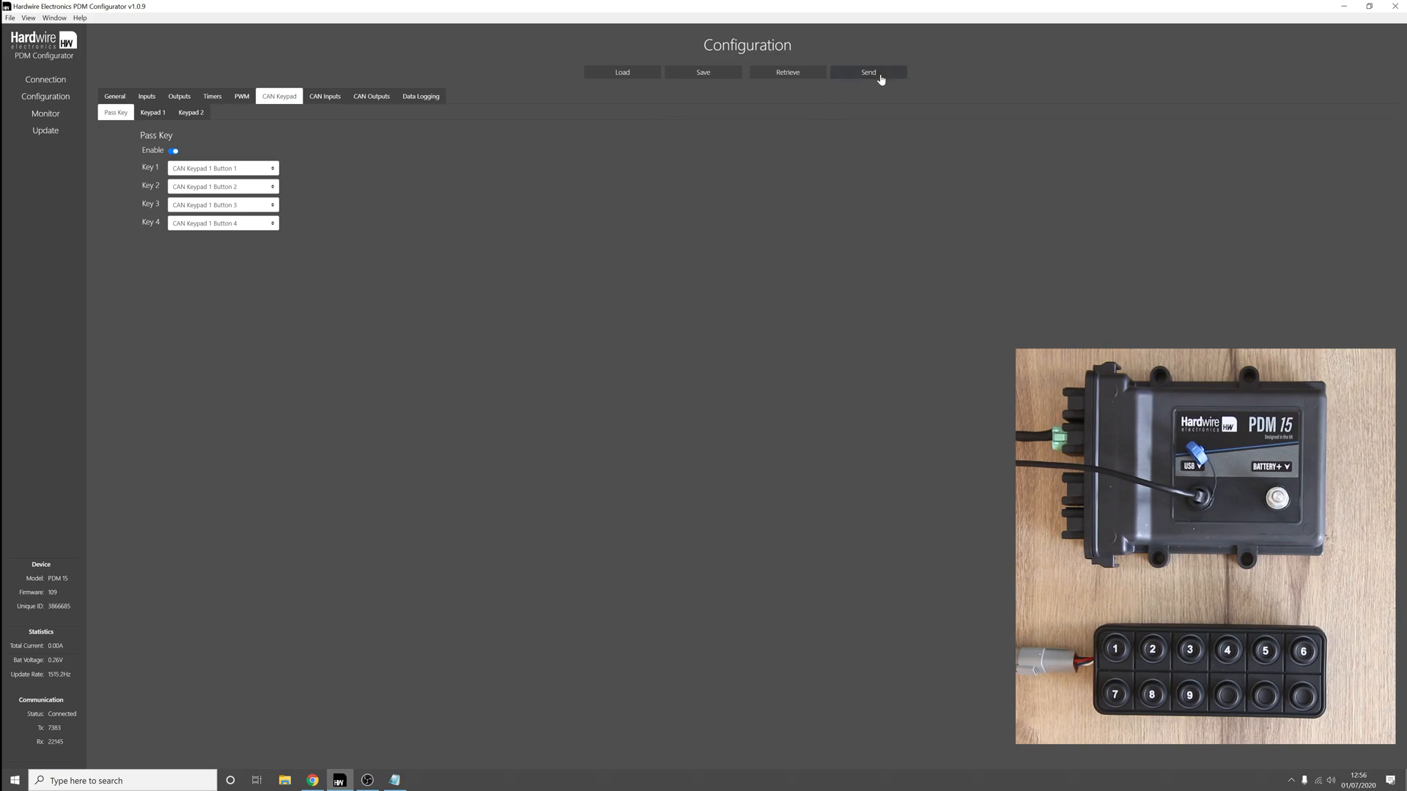
# Send the configuration to the PDM and acknowledge the sent notice.
pyautogui.click(866, 72)
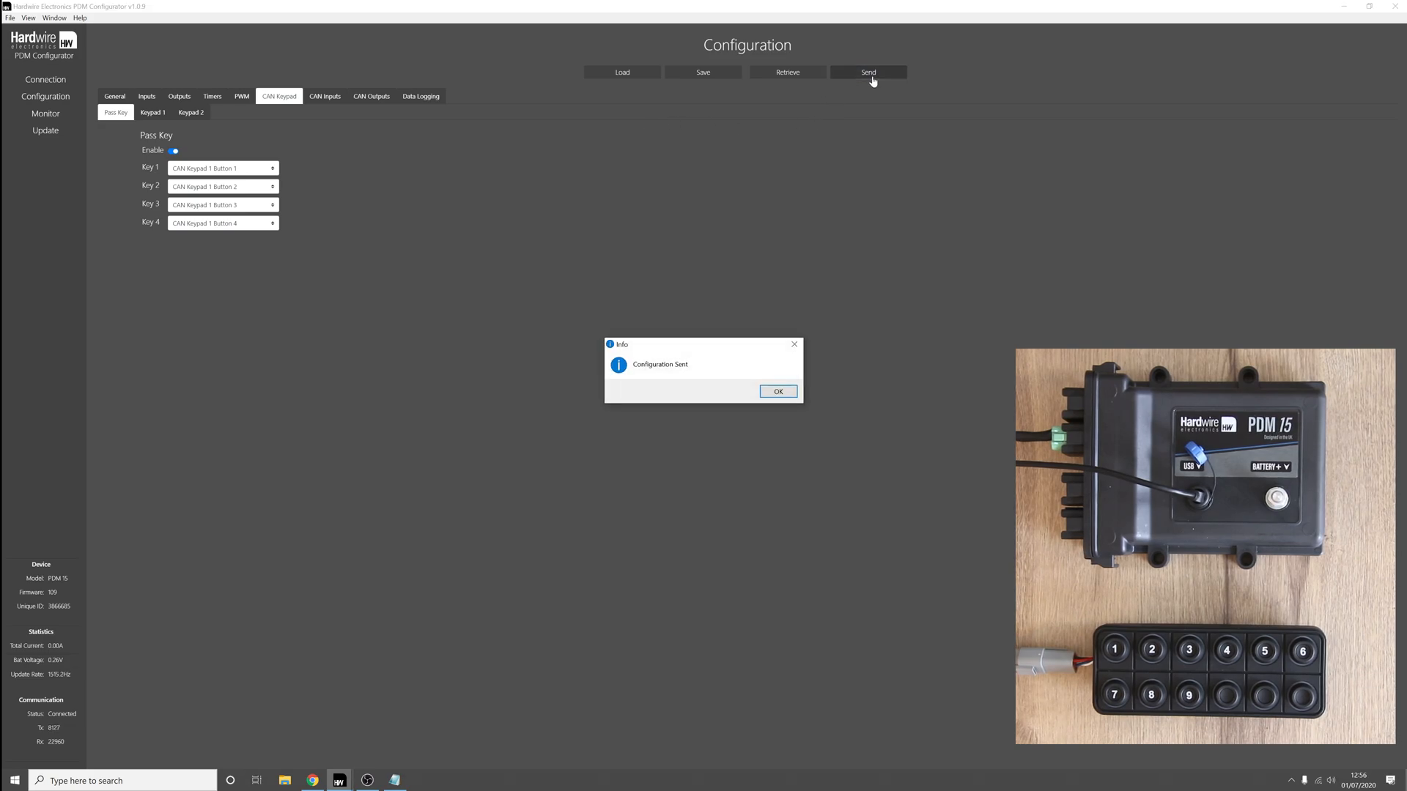
pyautogui.click(777, 391)
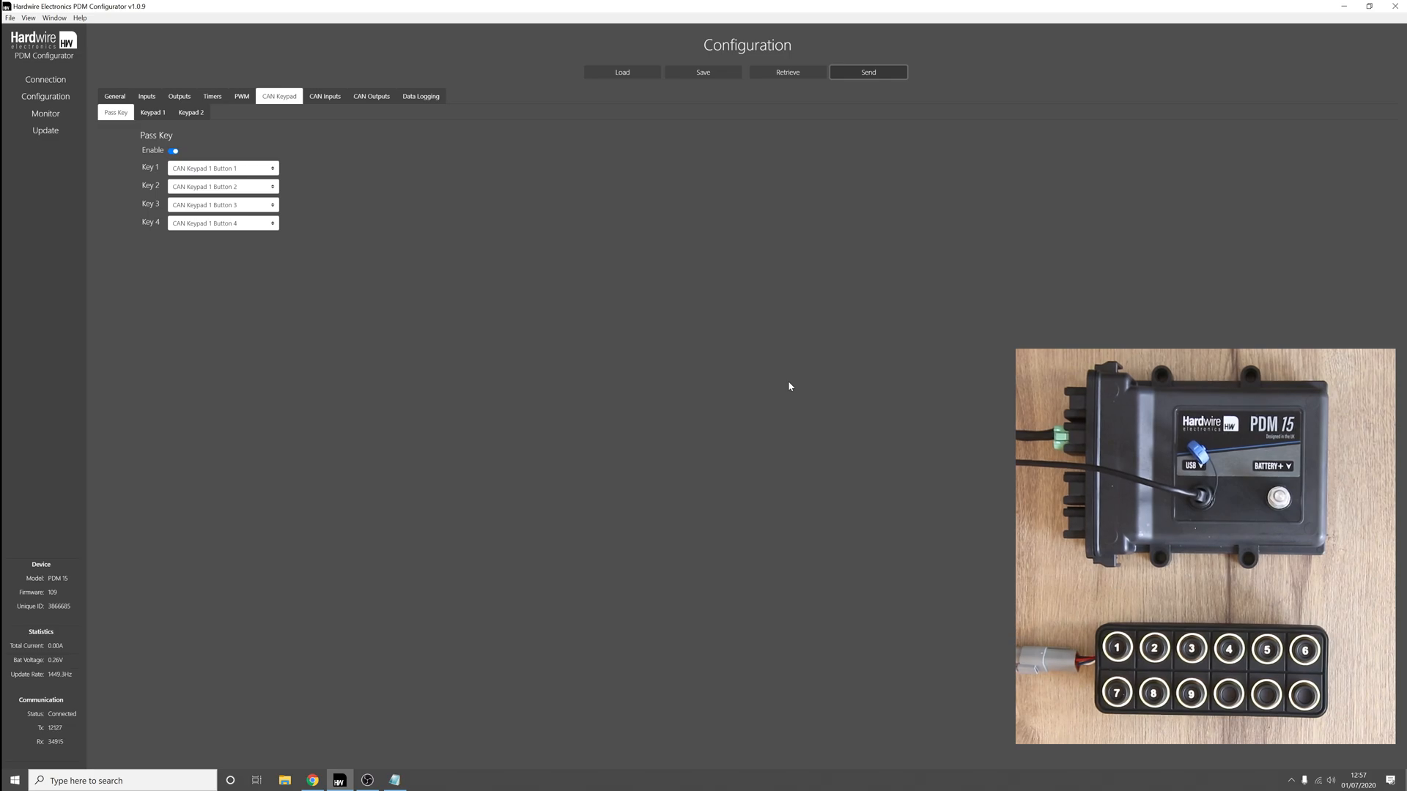
pyautogui.moveTo(682, 370)
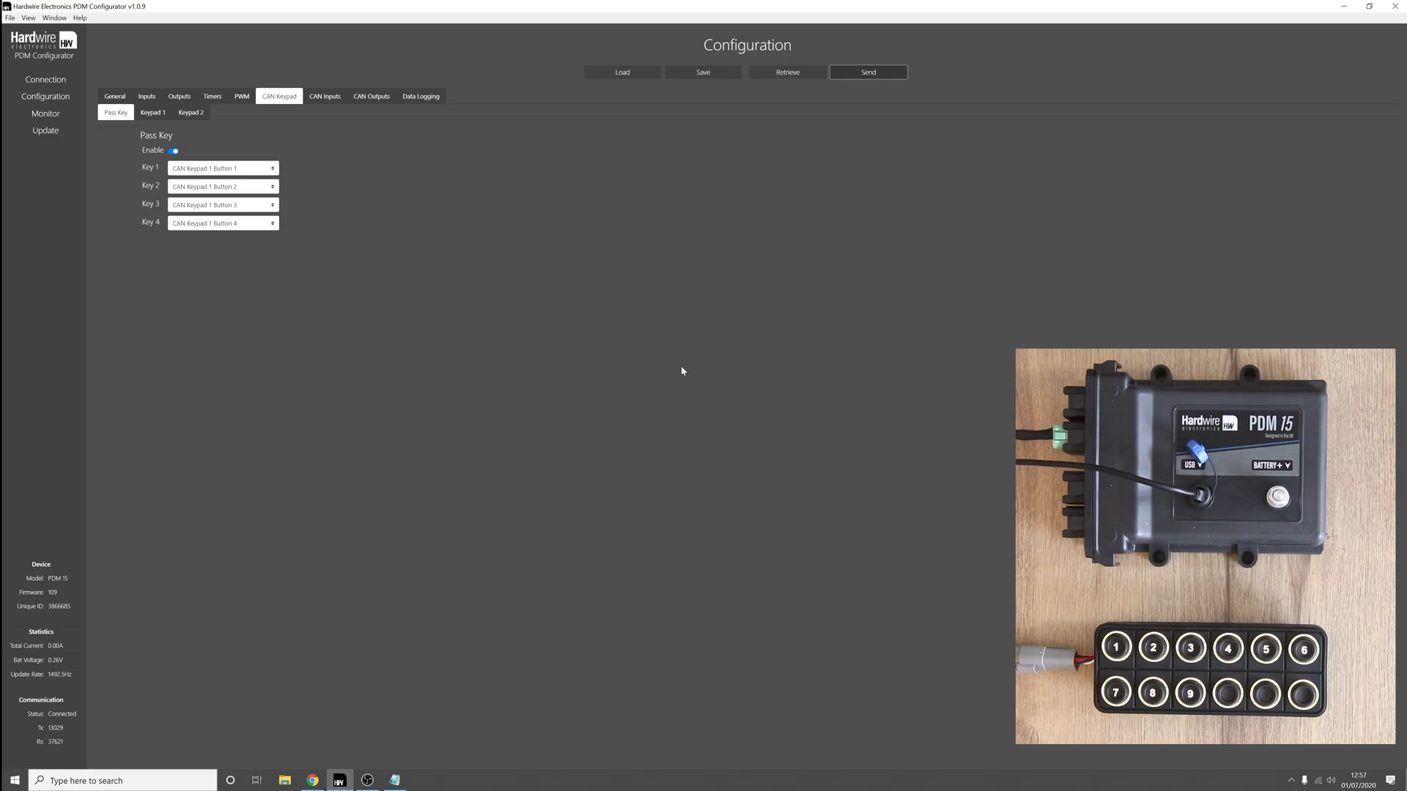